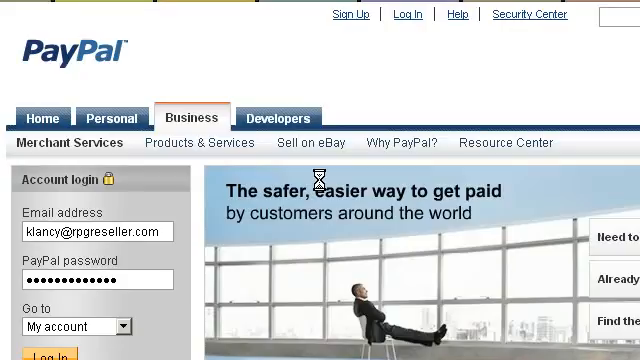
# Step: Log in to the business account and view the Profile Summary with the merchant ID
pyautogui.click(47, 353)
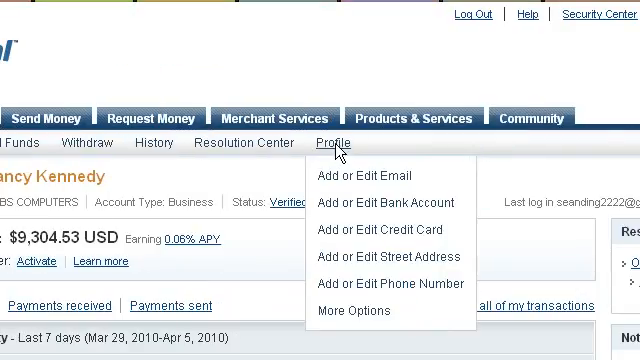
pyautogui.click(333, 143)
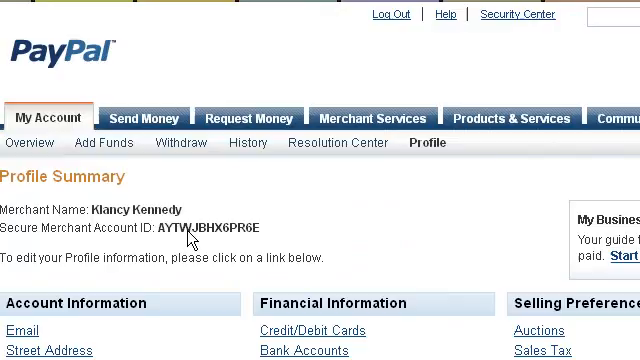
# Step: Scroll down the Profile page toward the Multiple Users link
pyautogui.scroll(-3)
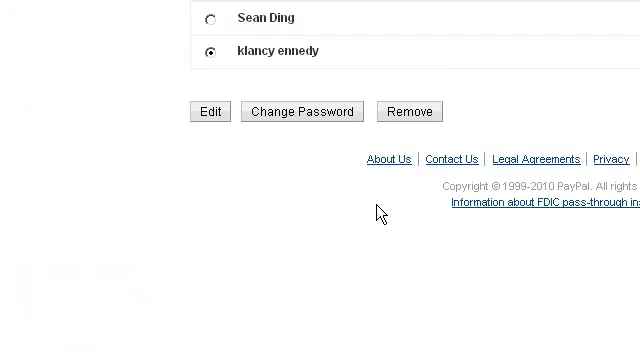
pyautogui.moveTo(411, 242)
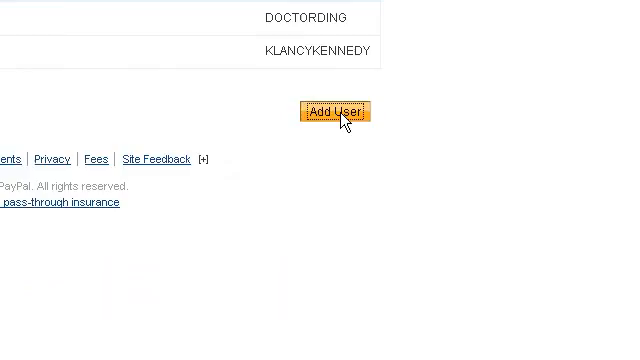
pyautogui.moveTo(287, 201)
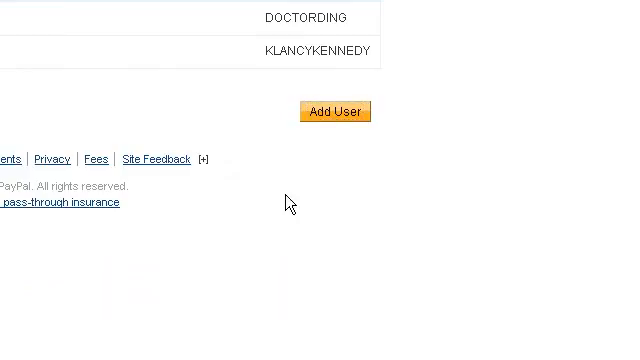
pyautogui.click(335, 111)
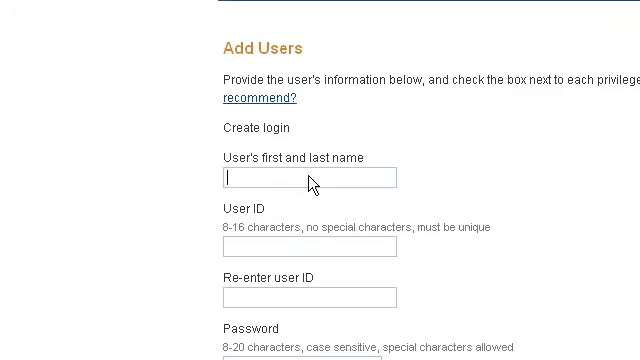
pyautogui.write('login name h')
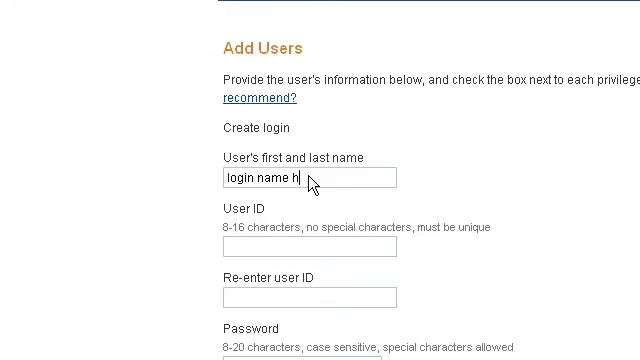
pyautogui.write('ere')
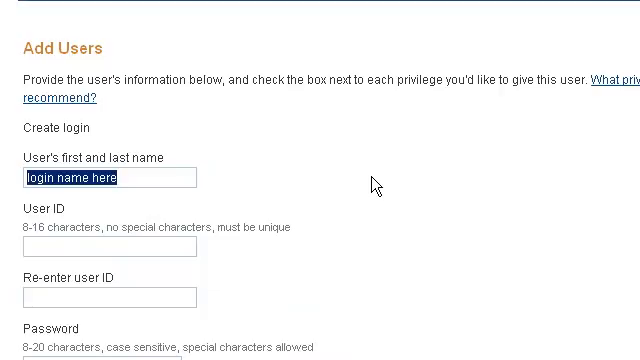
pyautogui.write('klancy kennedy')
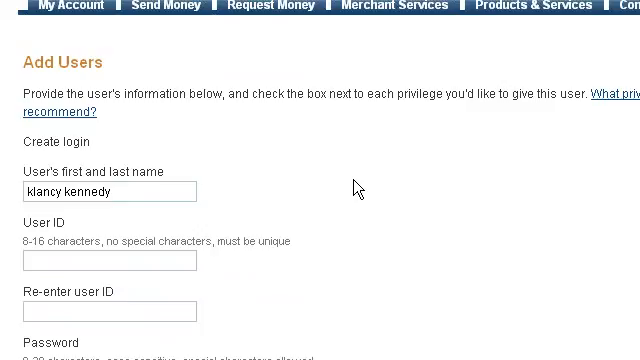
pyautogui.write('refunds')
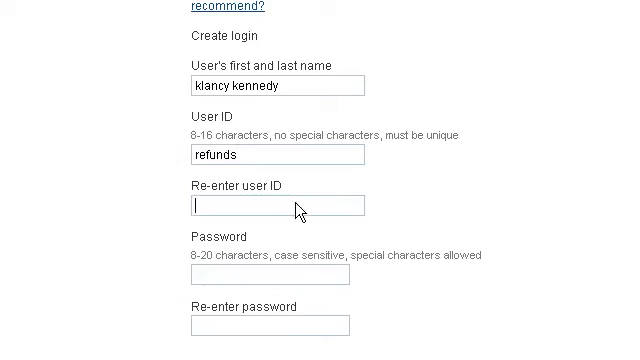
pyautogui.write('refunds')
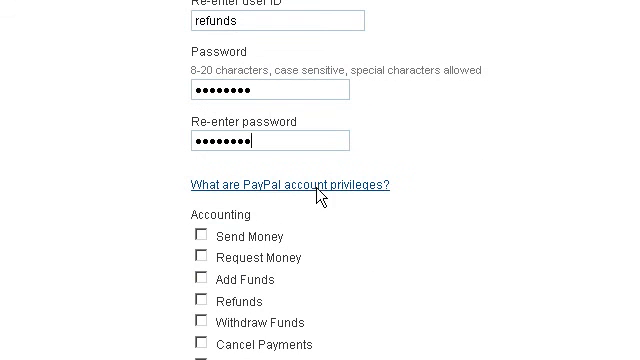
# Step: Tick the Refunds and Request Money privileges under Accounting
pyautogui.scroll(-3)
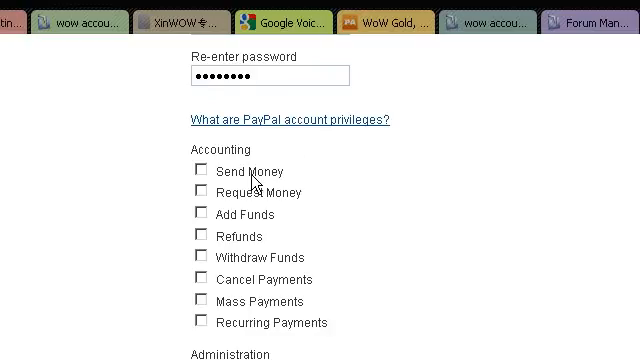
pyautogui.moveTo(204, 241)
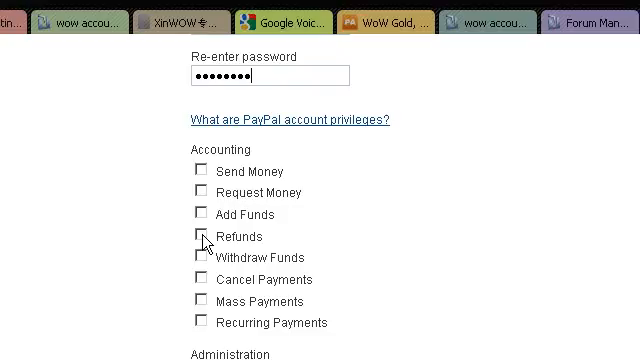
pyautogui.click(199, 237)
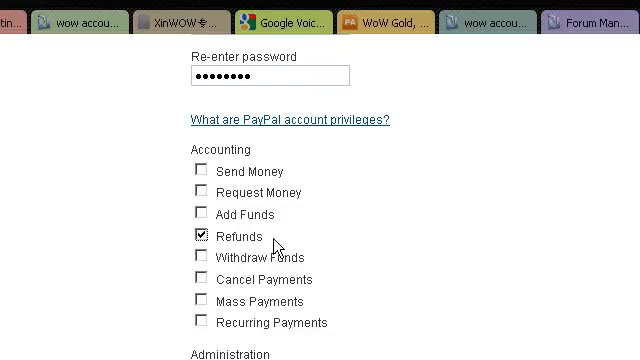
pyautogui.moveTo(350, 246)
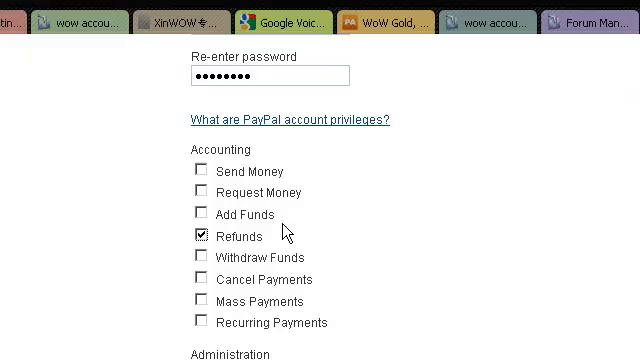
pyautogui.click(198, 192)
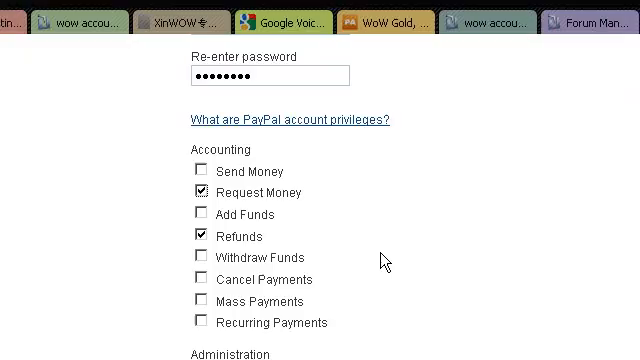
pyautogui.moveTo(385, 263)
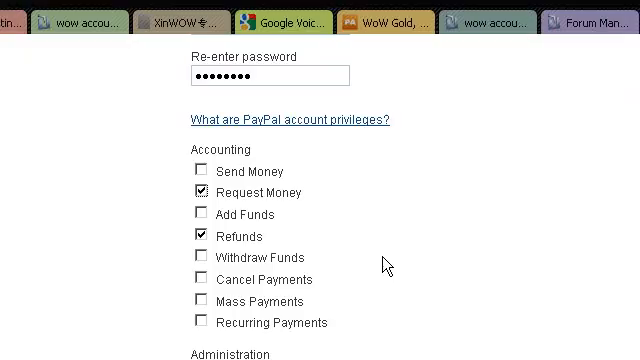
# Step: Untick the Discuss account with Customer Service and Edit Profile administration privileges
pyautogui.scroll(-3)
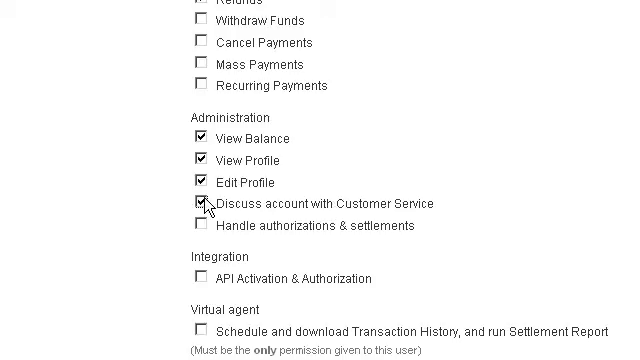
pyautogui.click(198, 204)
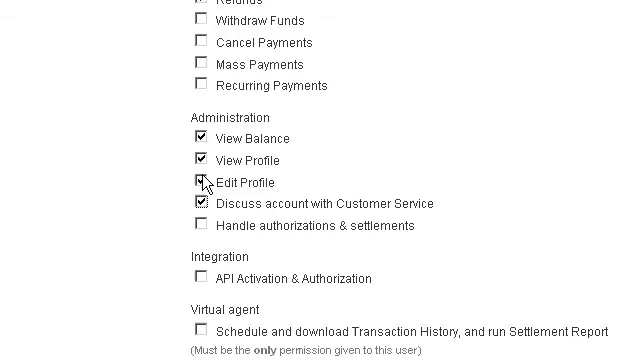
pyautogui.click(197, 182)
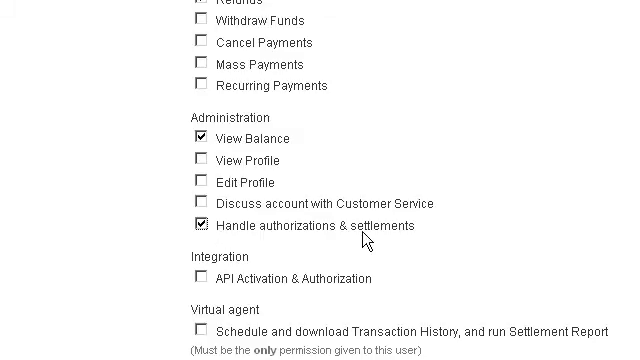
pyautogui.scroll(-3)
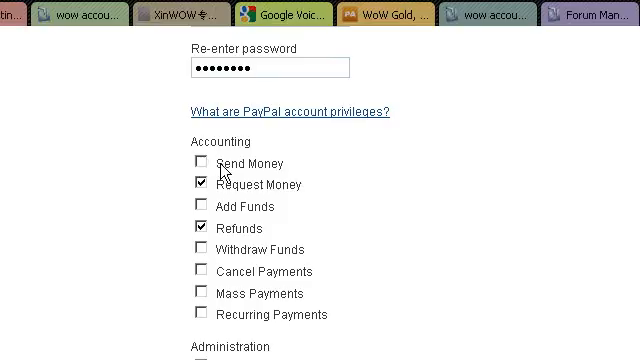
# Step: Scroll down to the Integration privileges with Save and Cancel in view
pyautogui.scroll(-3)
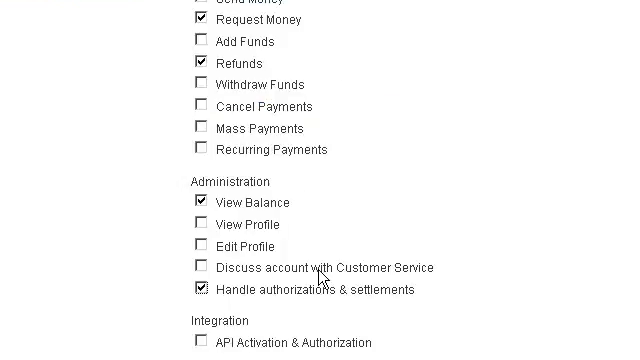
pyautogui.scroll(-3)
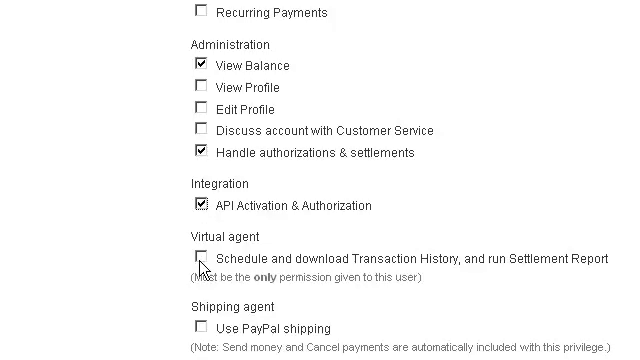
pyautogui.scroll(-3)
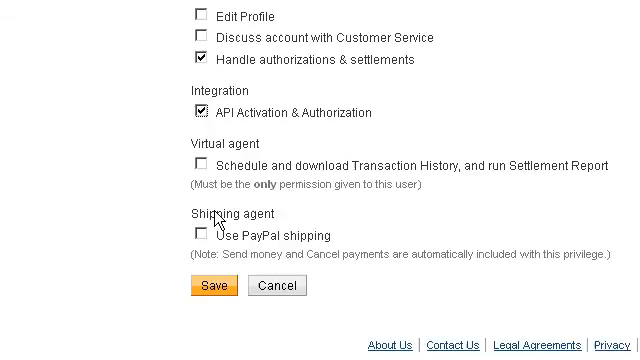